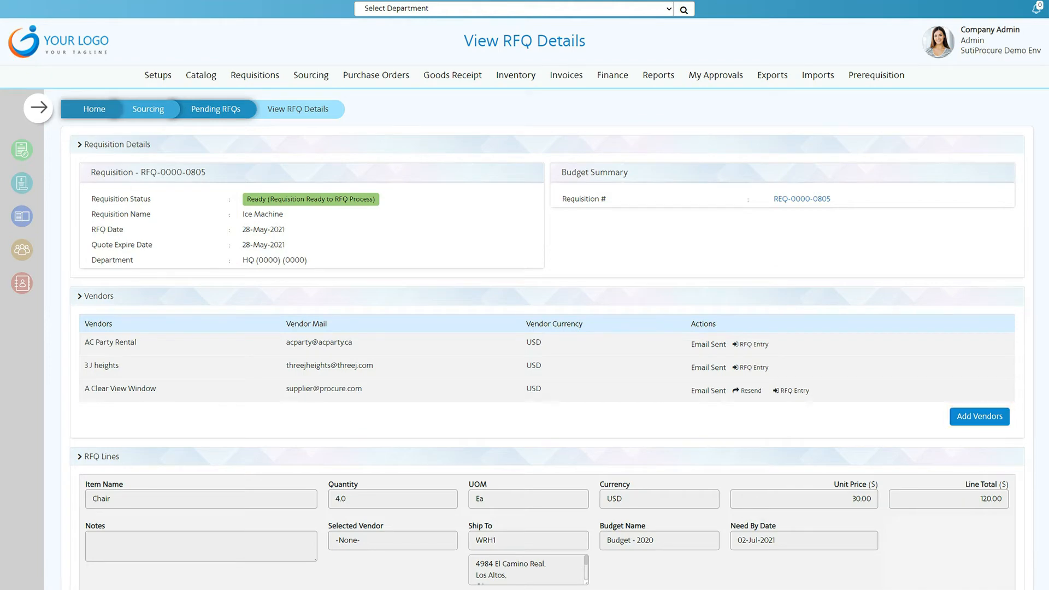
pyautogui.scroll(-3)
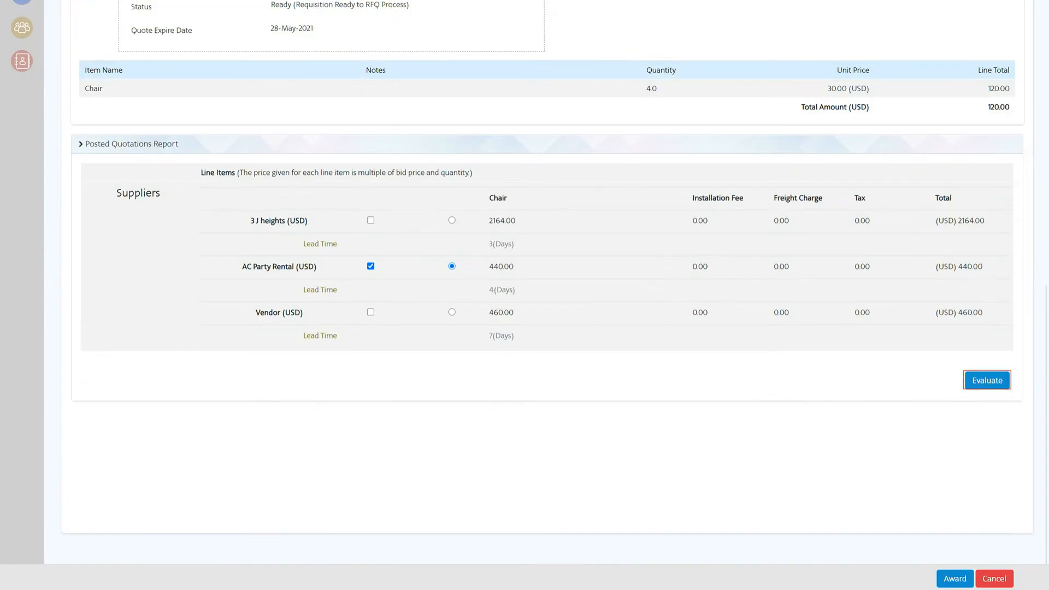
pyautogui.click(986, 380)
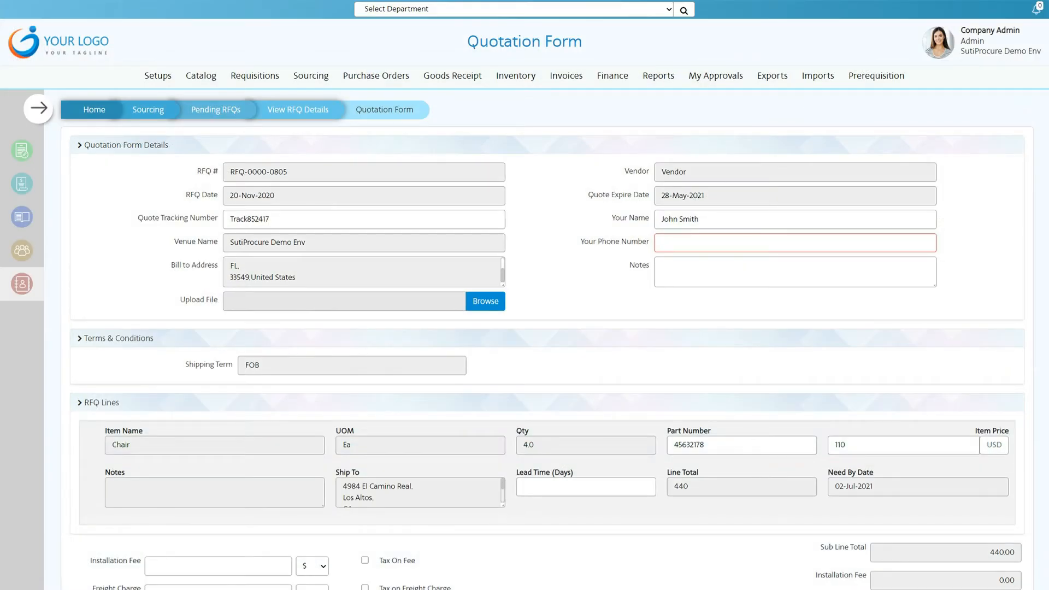
pyautogui.scroll(-3)
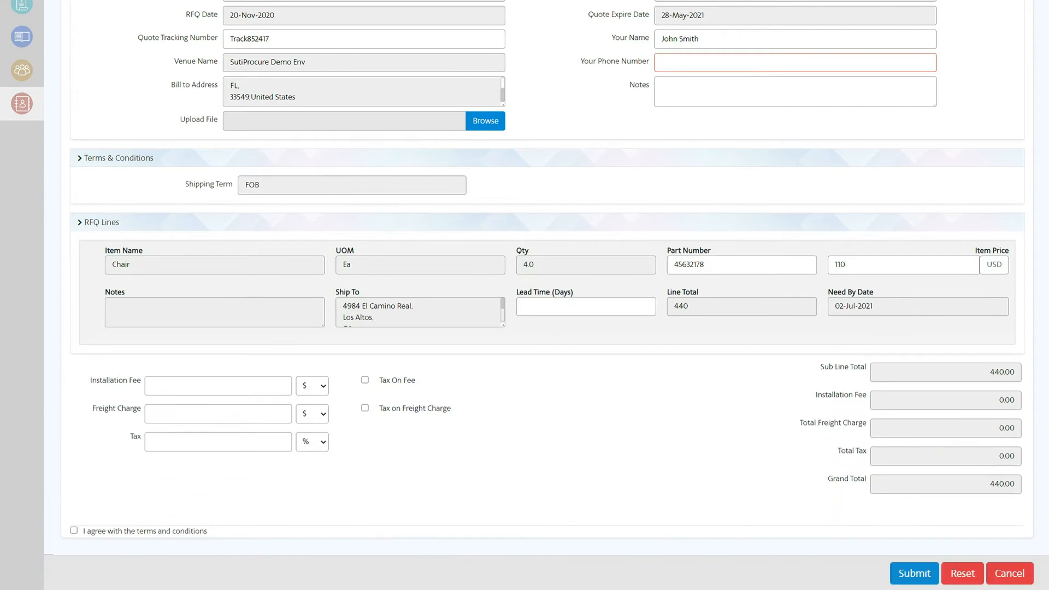
pyautogui.click(902, 265)
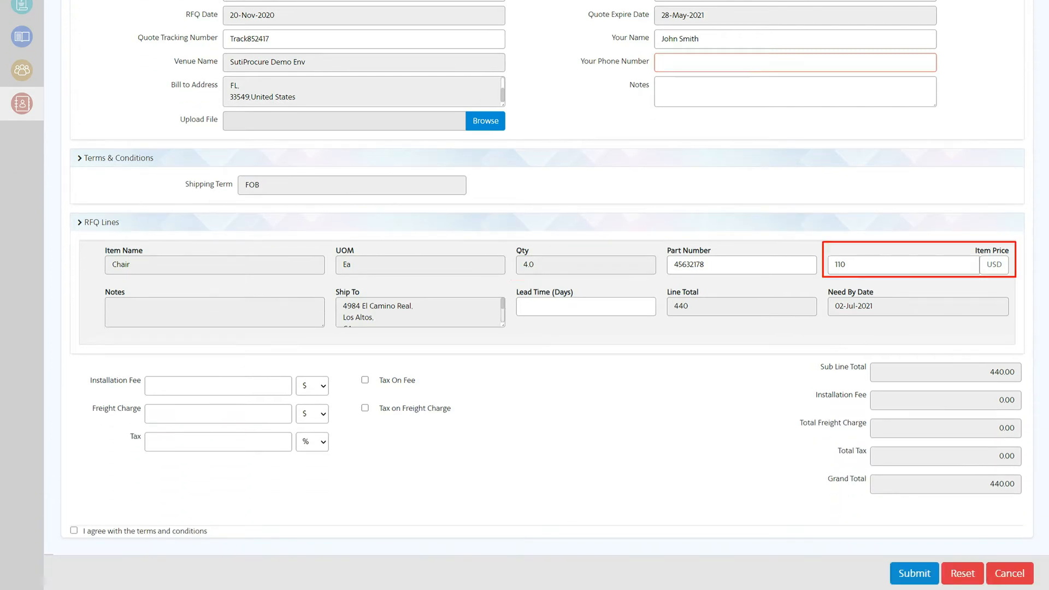
pyautogui.click(914, 572)
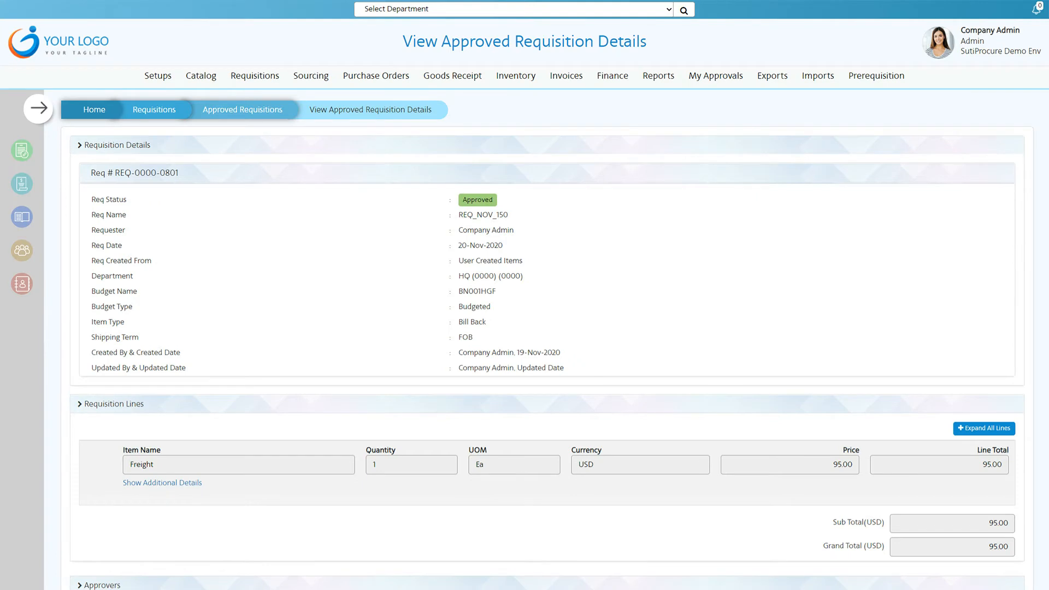
pyautogui.scroll(-3)
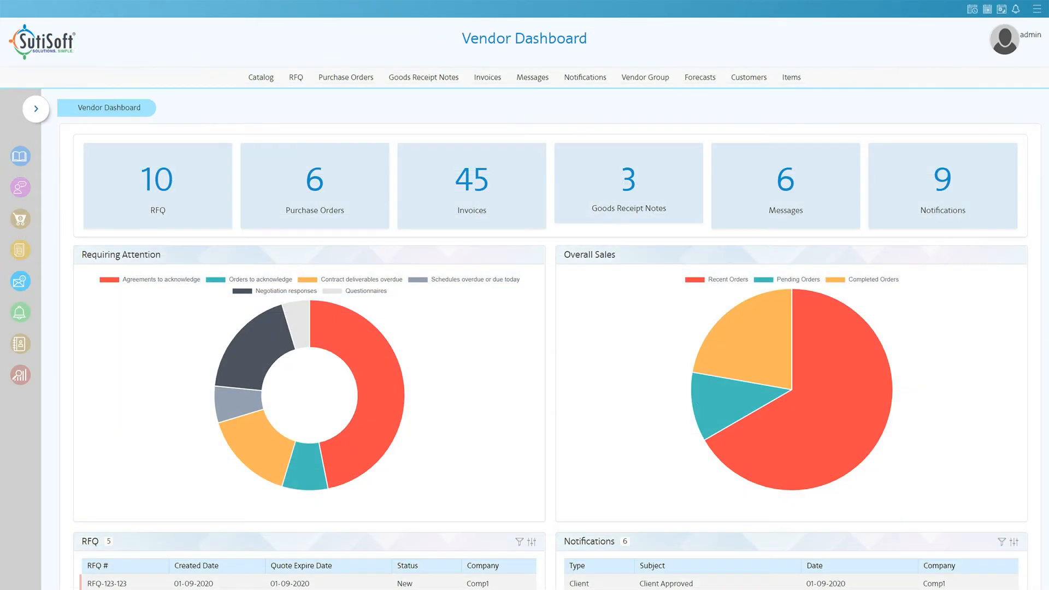
pyautogui.scroll(-3)
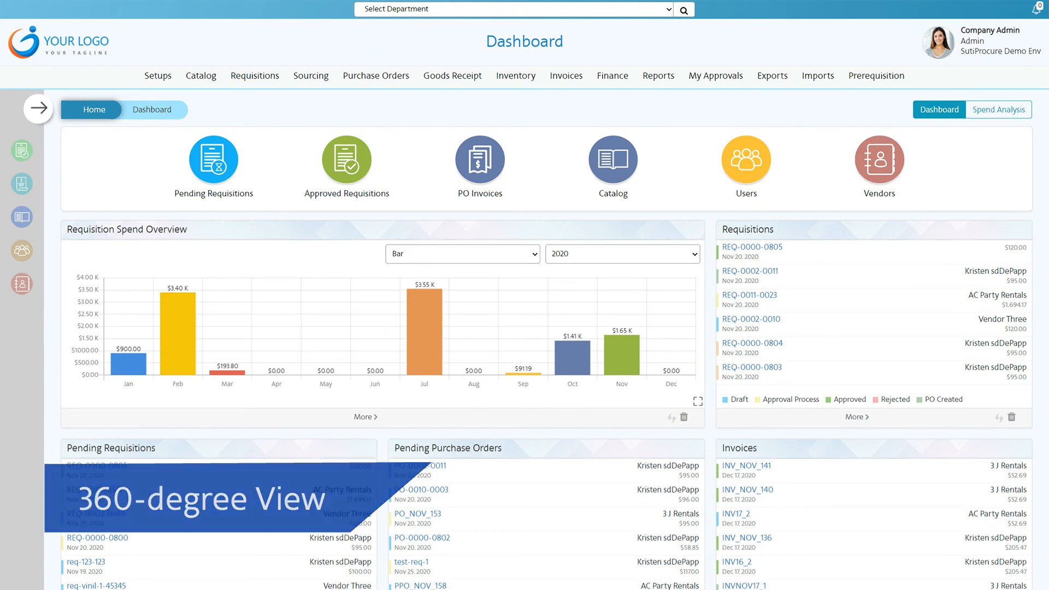
pyautogui.moveTo(424, 328)
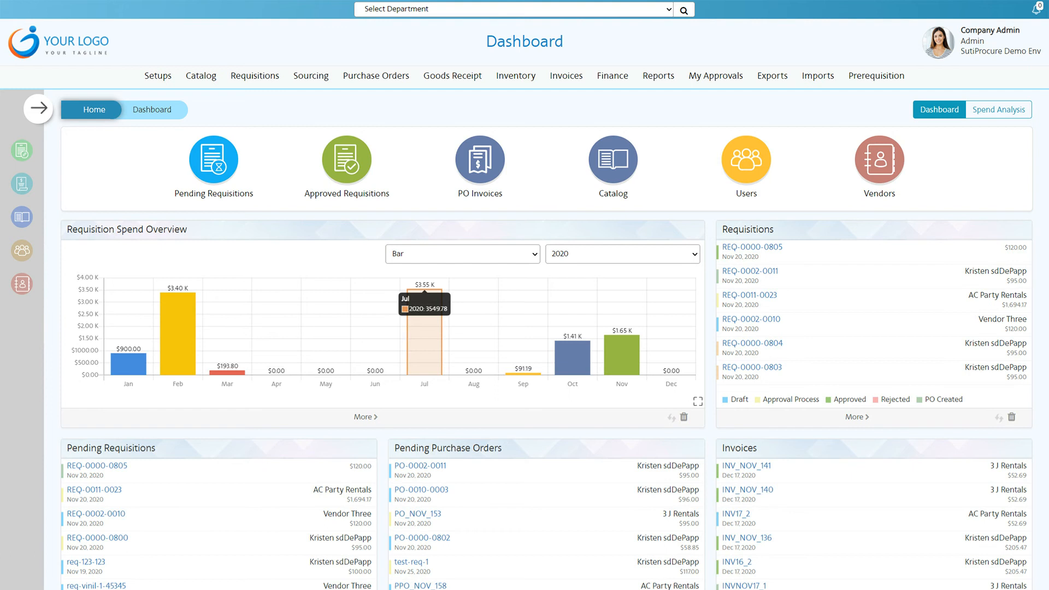